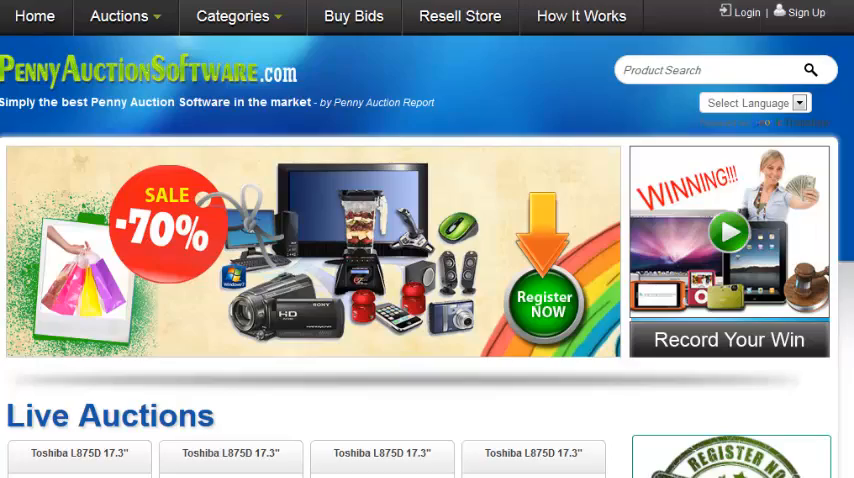
Step: Scroll through the article list and focus the From Date search field
{"action": "scroll", "scroll_direction": "down", "scroll_amount": 3}
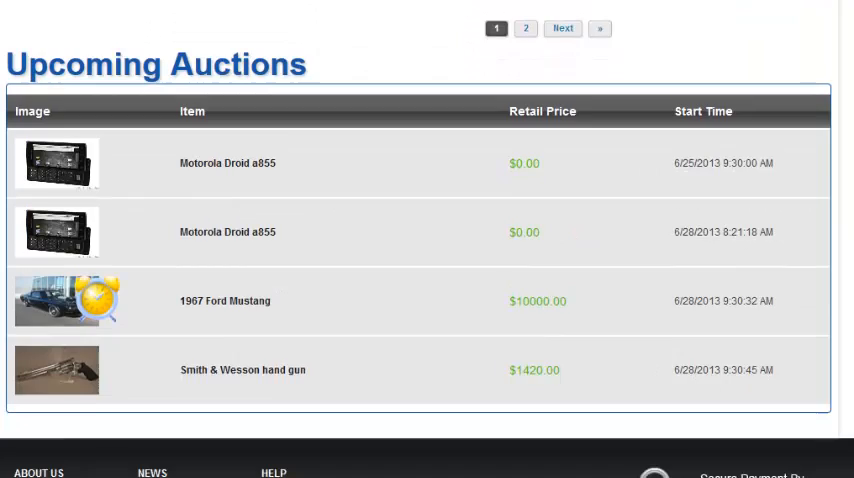
{"action": "scroll", "scroll_direction": "down", "scroll_amount": 3}
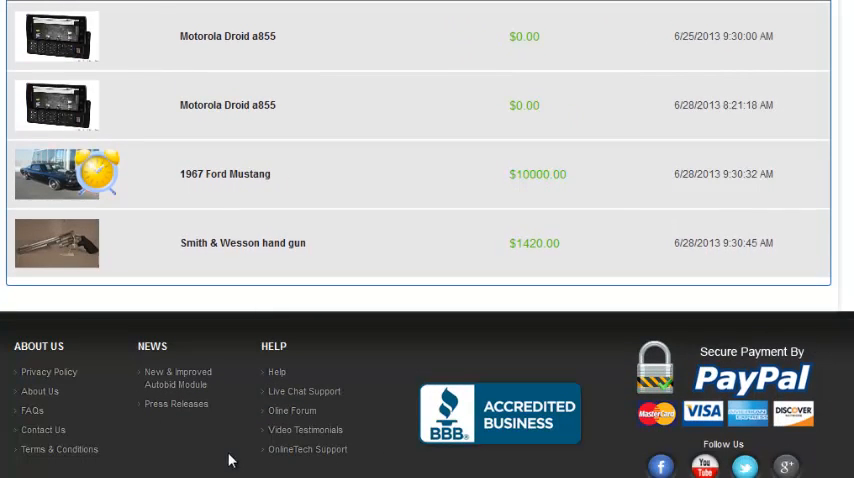
{"action": "mouse_move", "coordinate": [68, 372]}
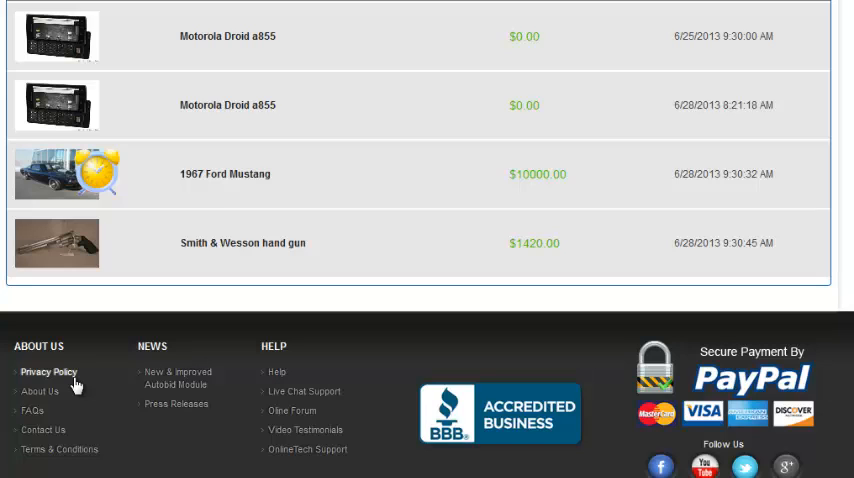
{"action": "mouse_move", "coordinate": [48, 438]}
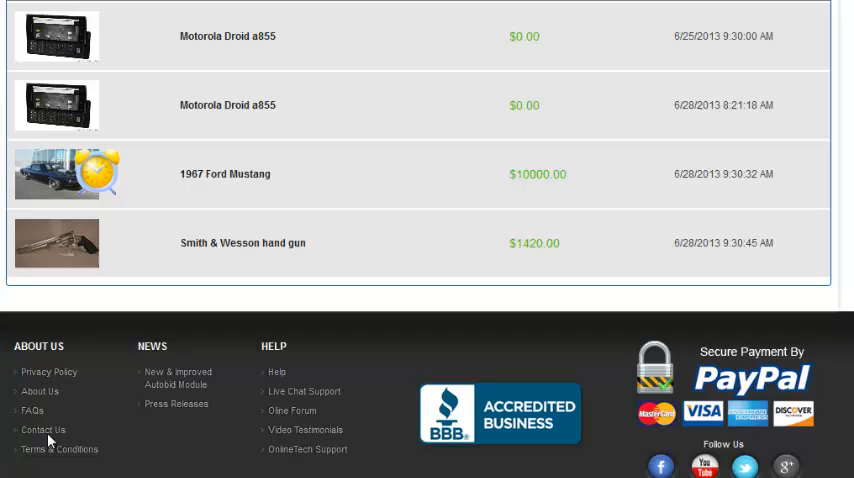
{"action": "mouse_move", "coordinate": [44, 408]}
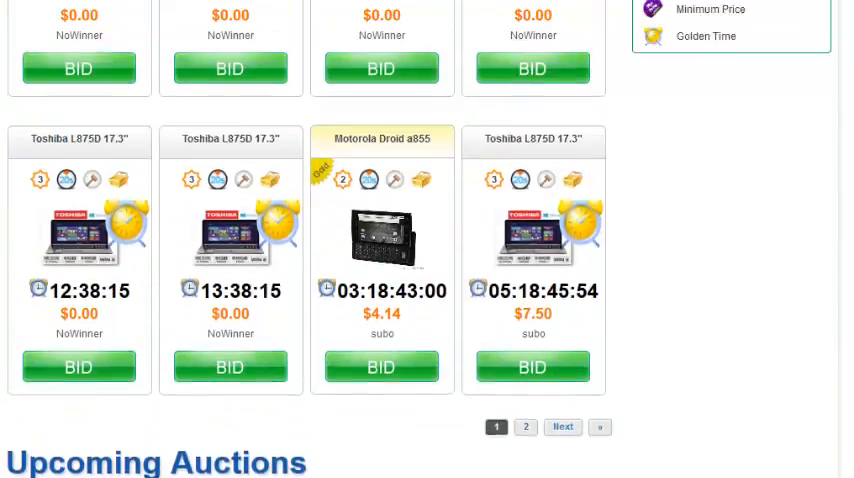
{"action": "scroll", "scroll_direction": "up", "scroll_amount": 3}
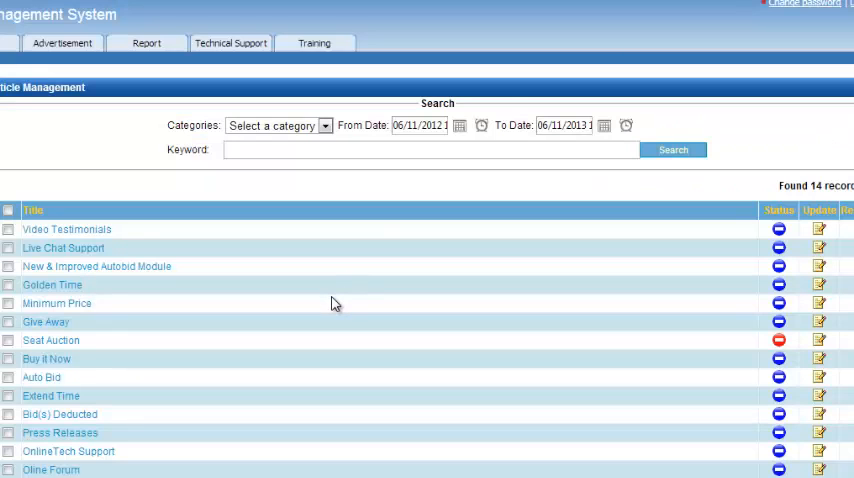
{"action": "mouse_move", "coordinate": [290, 368]}
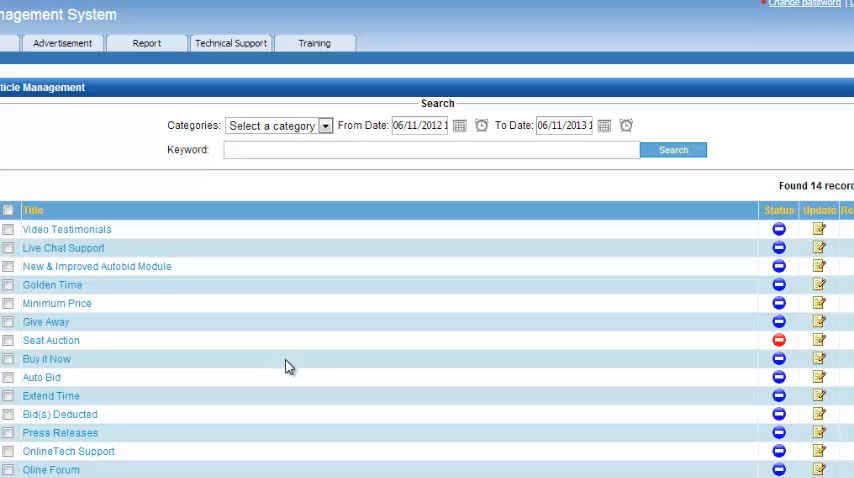
{"action": "mouse_move", "coordinate": [256, 316]}
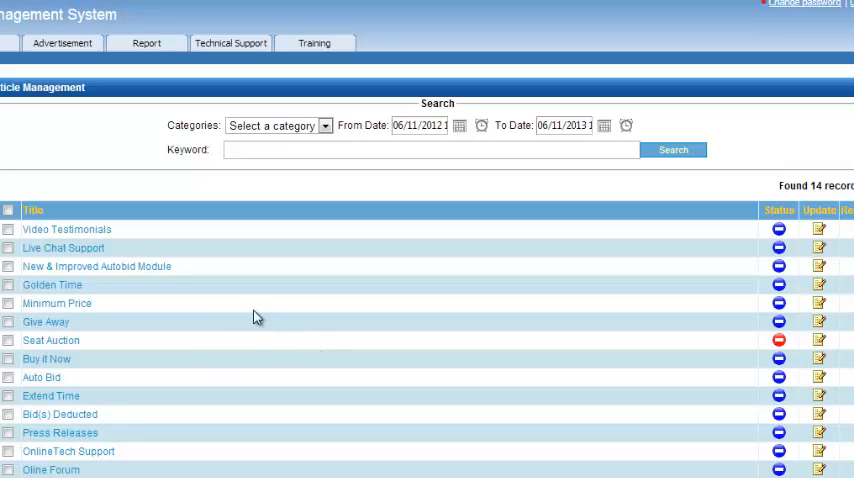
{"action": "mouse_move", "coordinate": [300, 340]}
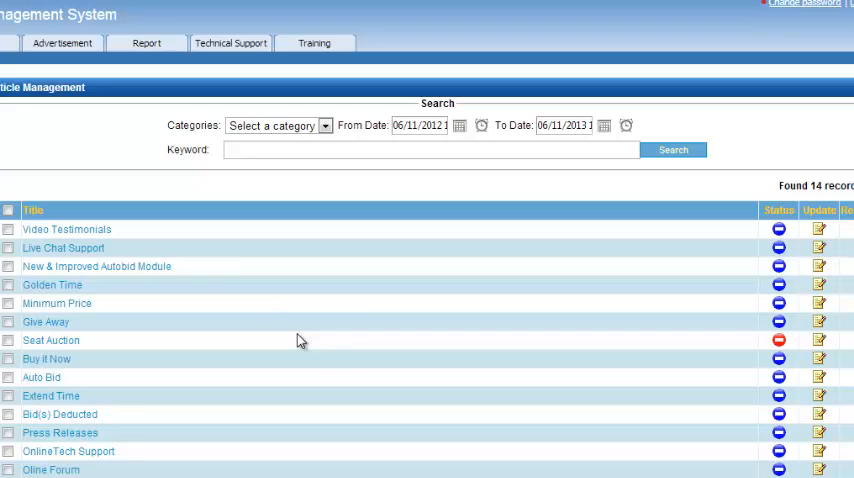
{"action": "mouse_move", "coordinate": [304, 324]}
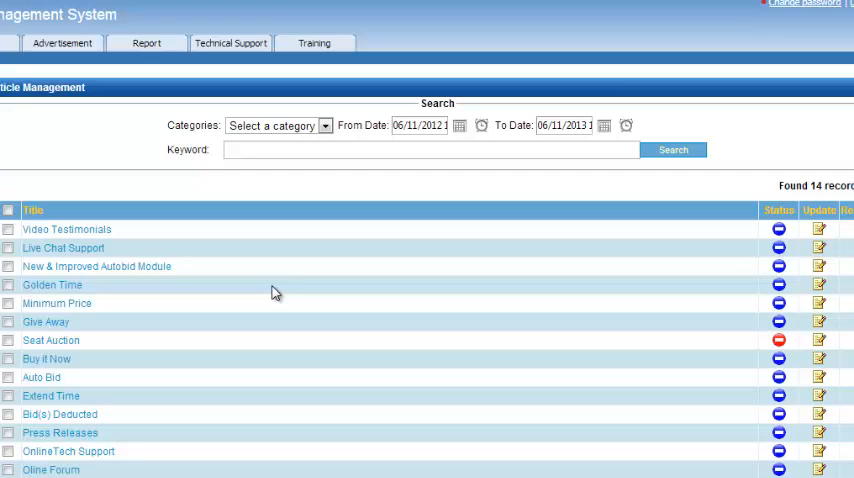
{"action": "mouse_move", "coordinate": [648, 320]}
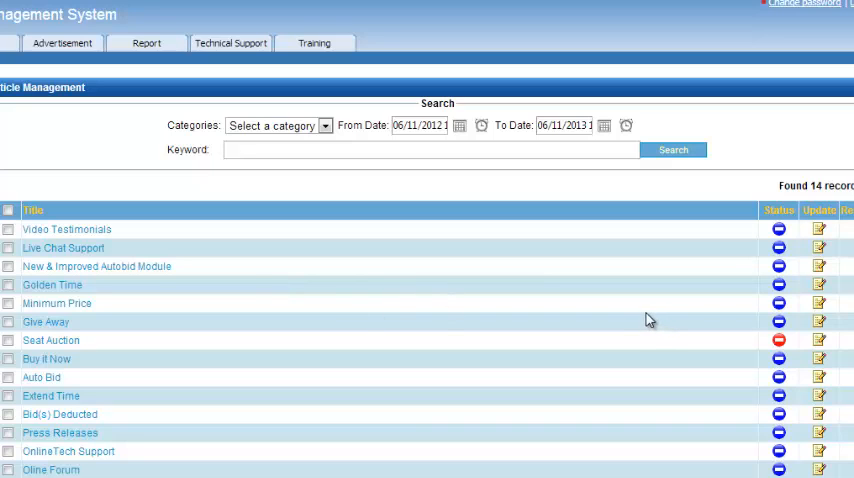
{"action": "mouse_move", "coordinate": [624, 316]}
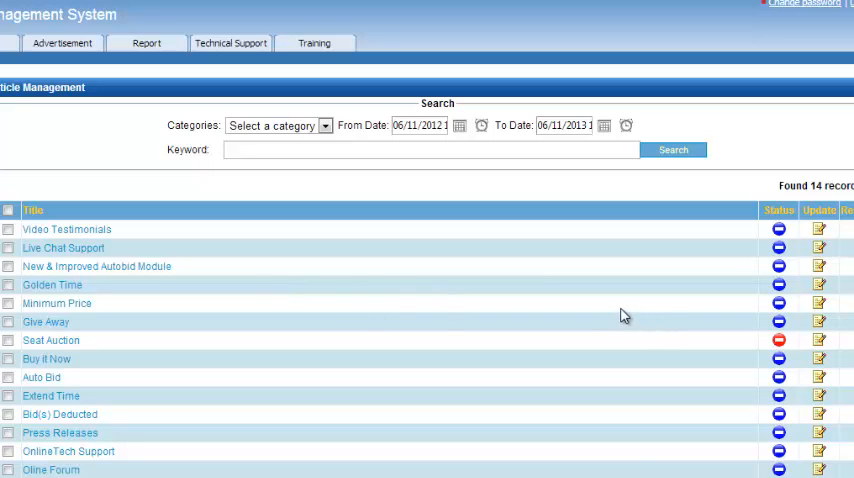
{"action": "mouse_move", "coordinate": [588, 292]}
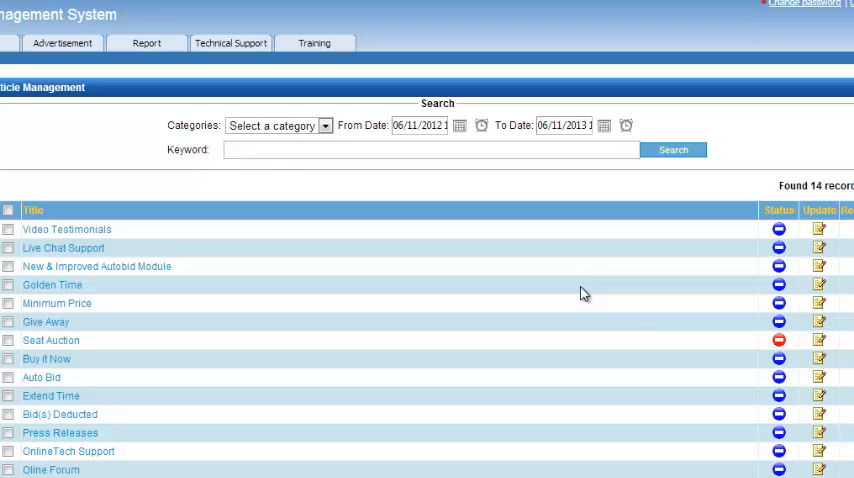
{"action": "left_click", "coordinate": [418, 124]}
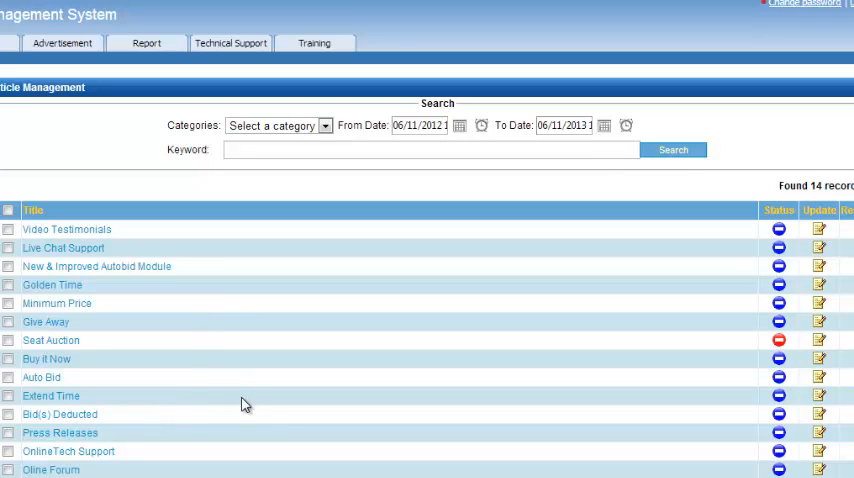
{"action": "mouse_move", "coordinate": [396, 244]}
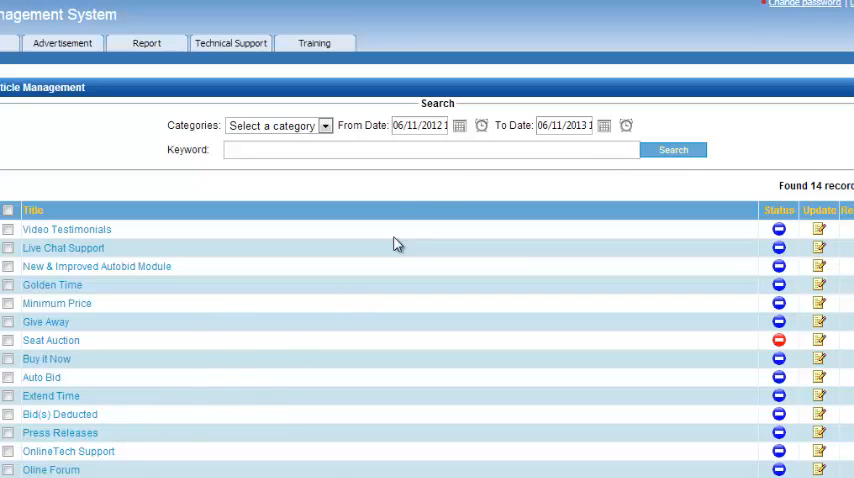
{"action": "mouse_move", "coordinate": [458, 126]}
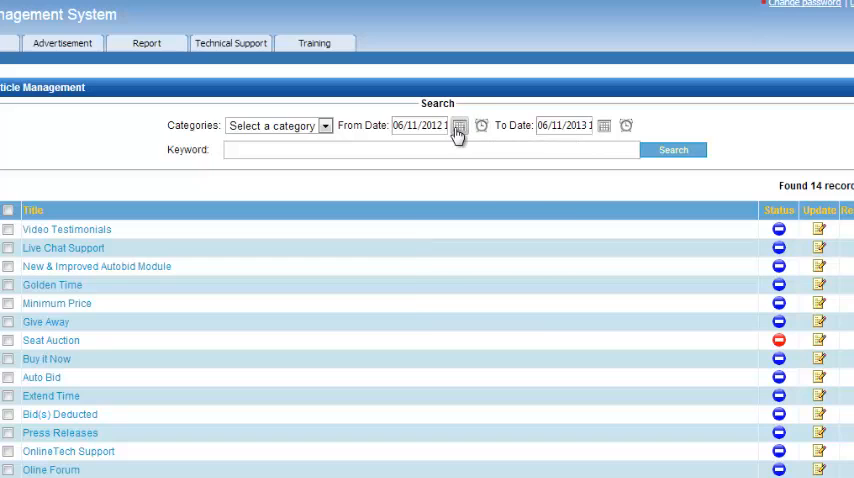
Step: Set the start date to 07/31/2011 and search, listing 21 records
{"action": "left_click", "coordinate": [458, 124]}
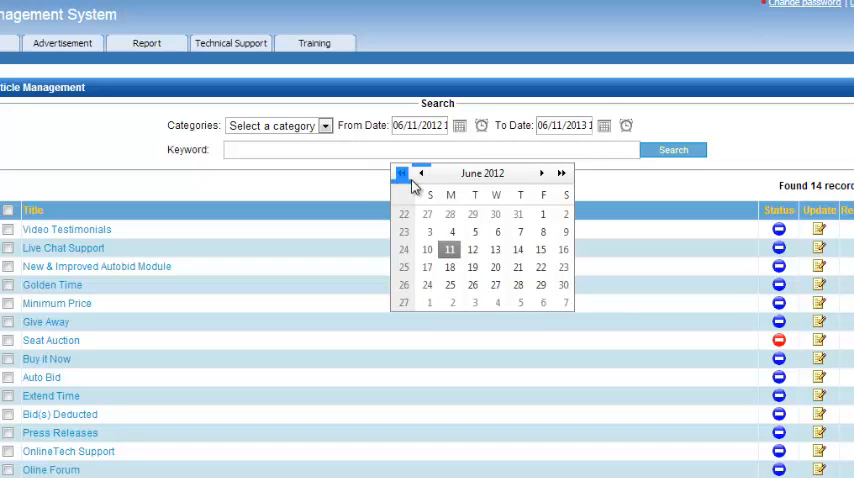
{"action": "left_click", "coordinate": [402, 172]}
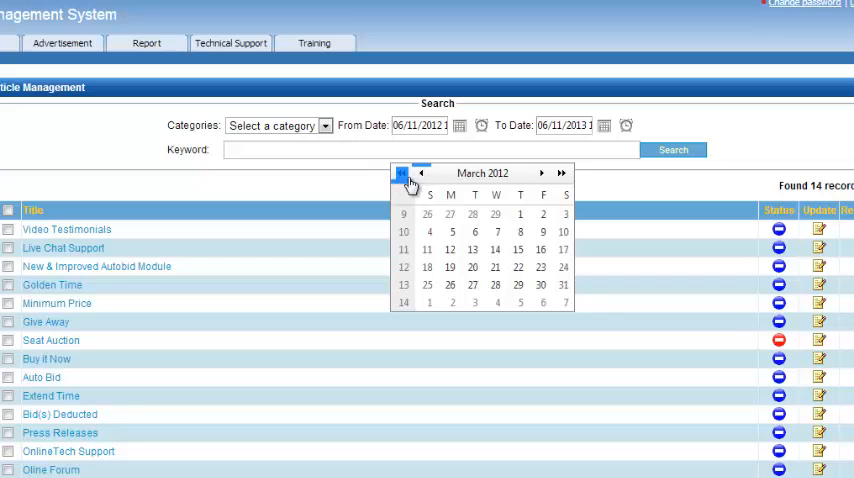
{"action": "left_click", "coordinate": [422, 172]}
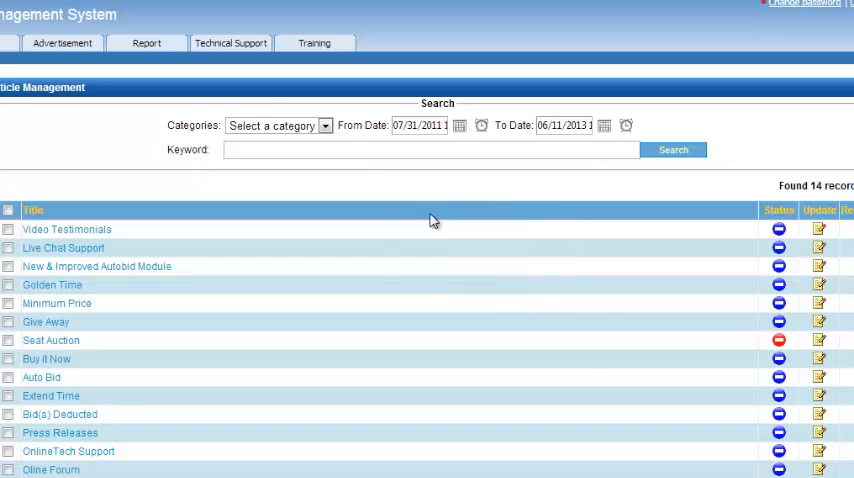
{"action": "left_click", "coordinate": [672, 150]}
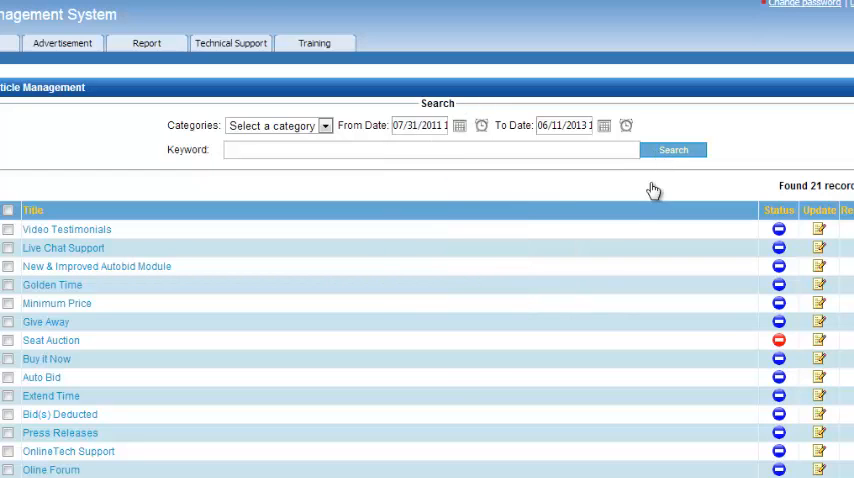
{"action": "scroll", "scroll_direction": "down", "scroll_amount": 3}
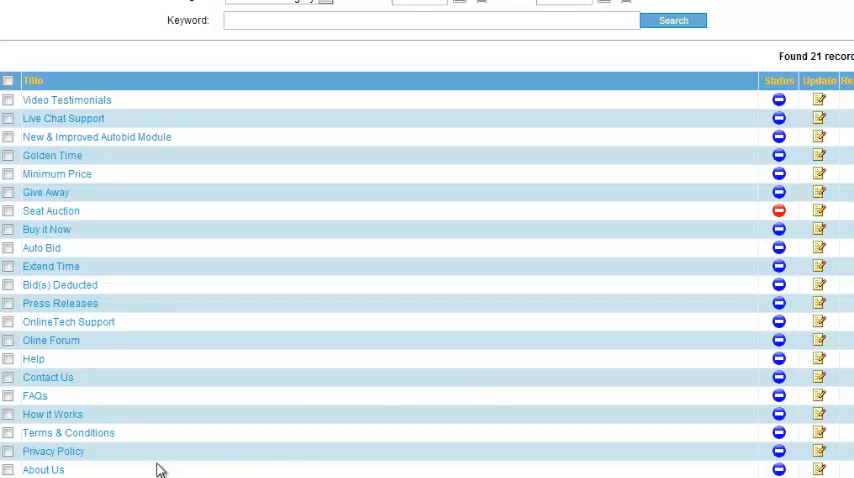
{"action": "mouse_move", "coordinate": [36, 396]}
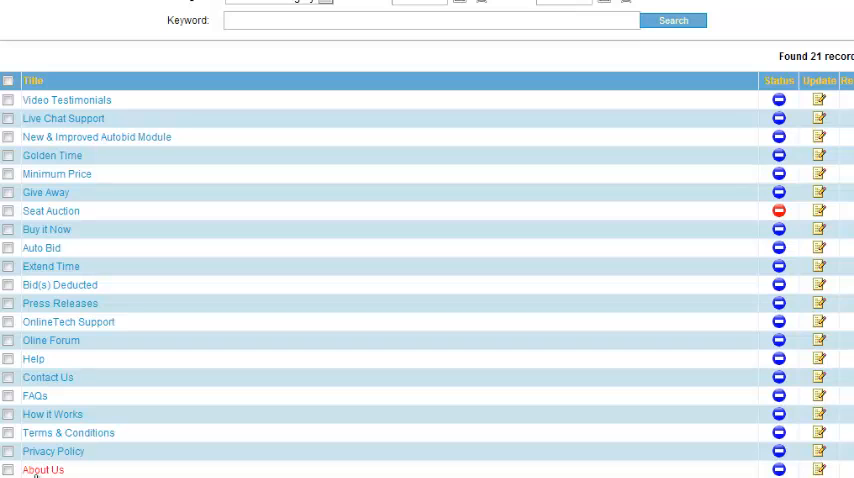
{"action": "mouse_move", "coordinate": [388, 12]}
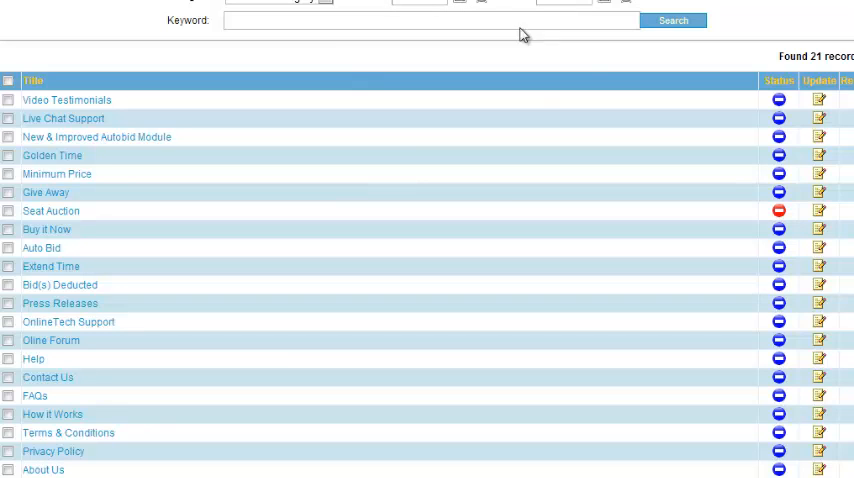
{"action": "mouse_move", "coordinate": [56, 212]}
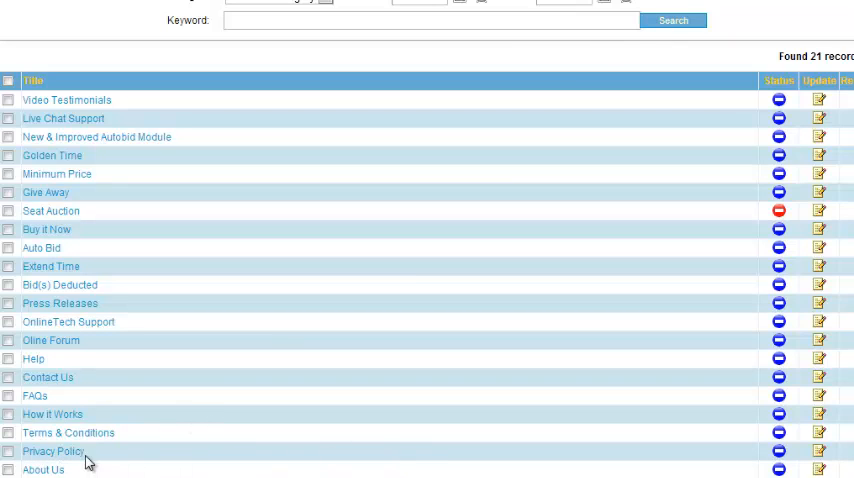
{"action": "mouse_move", "coordinate": [76, 470]}
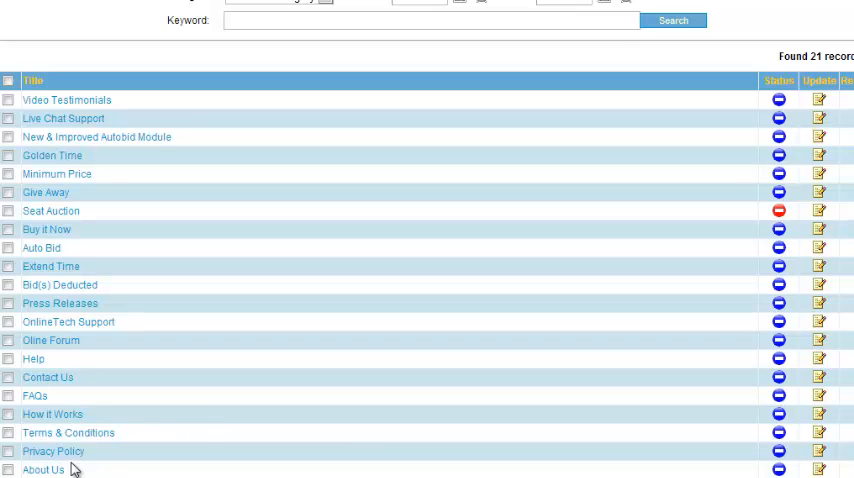
{"action": "mouse_move", "coordinate": [48, 468]}
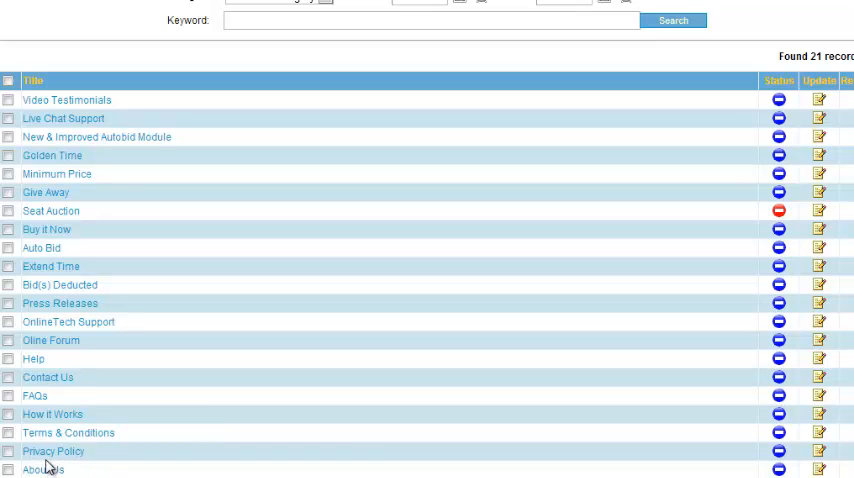
{"action": "mouse_move", "coordinate": [750, 462]}
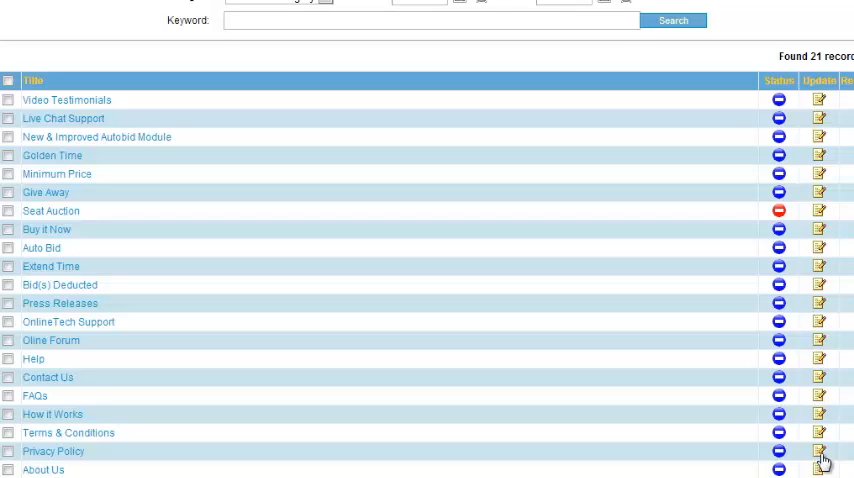
Step: Open the Privacy Policy article's update form and scroll to its Content editor
{"action": "left_click", "coordinate": [820, 452]}
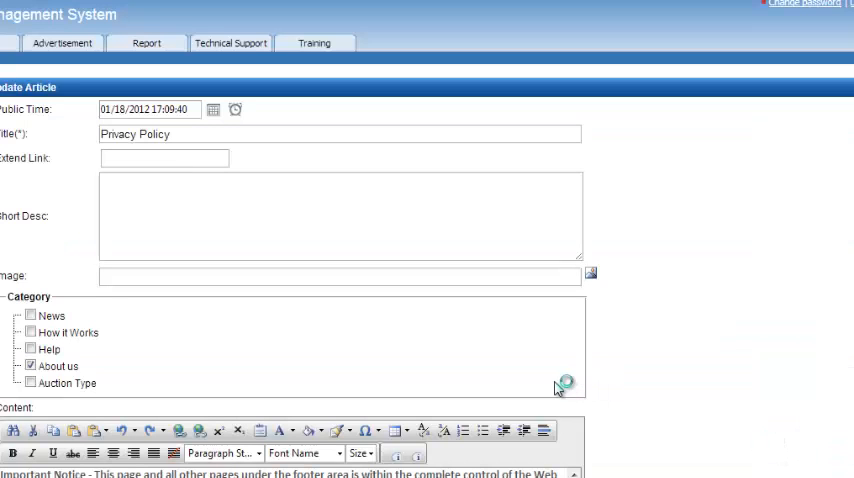
{"action": "scroll", "scroll_direction": "down", "scroll_amount": 3}
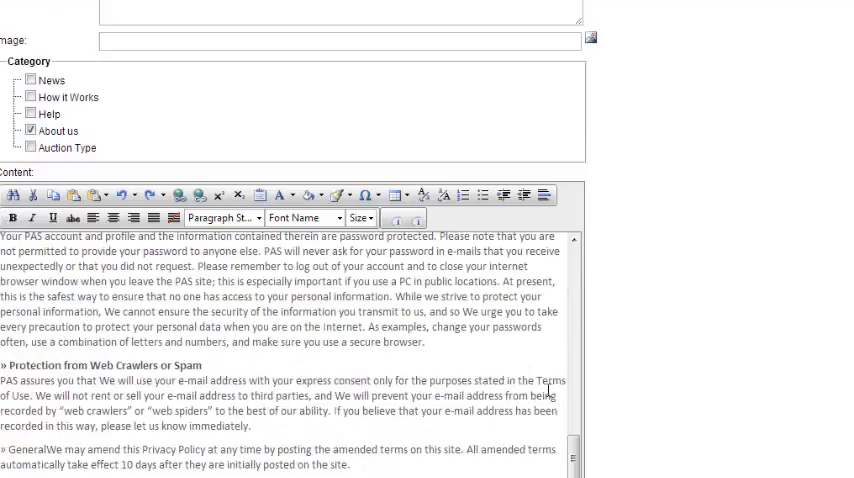
{"action": "scroll", "scroll_direction": "down", "scroll_amount": 3}
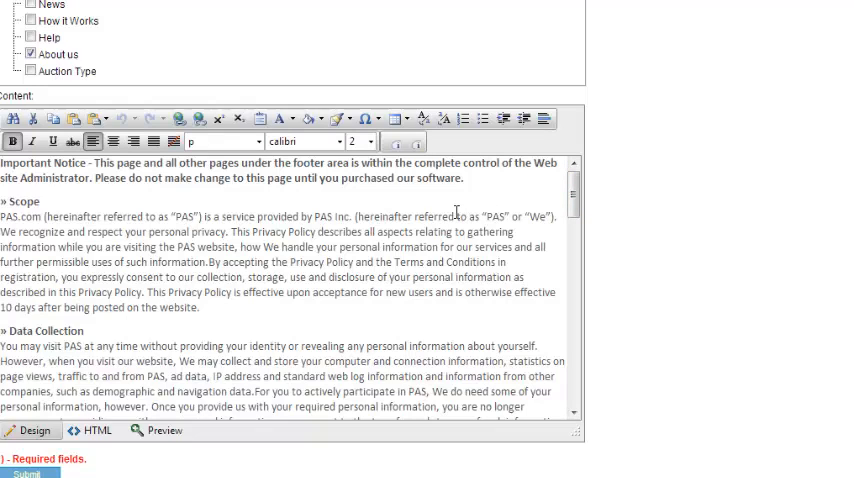
Step: Add 'Please do not delete this page if you are a demo user' after the Important Notice and submit
{"action": "type", "text": "Please do not"}
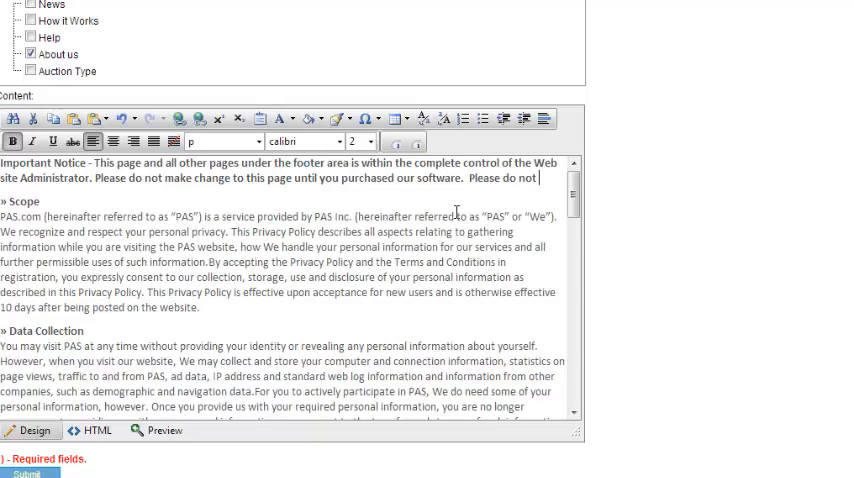
{"action": "type", "text": "delete th"}
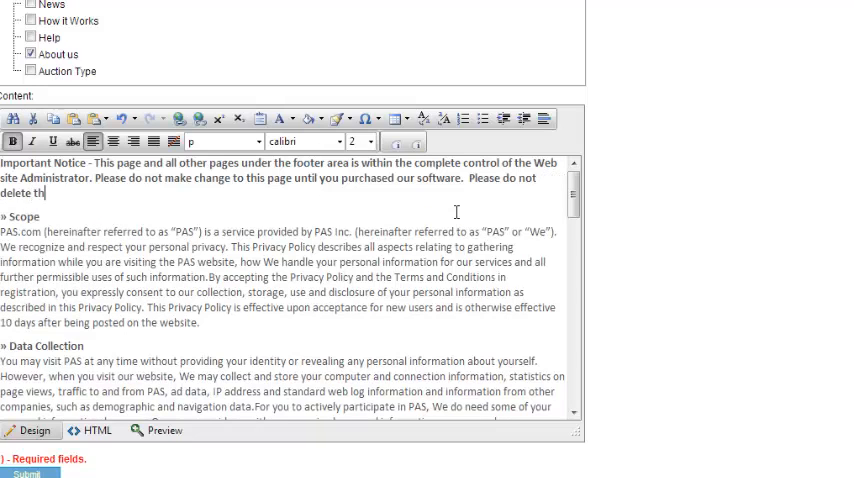
{"action": "type", "text": "is page if you"}
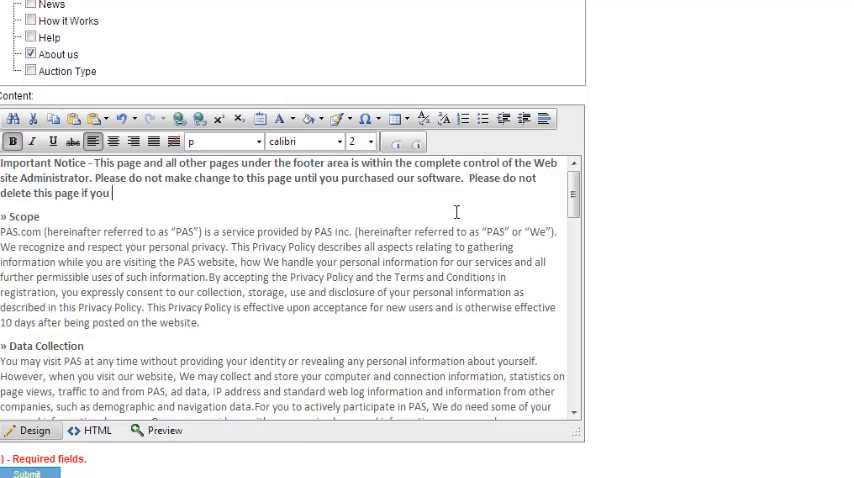
{"action": "type", "text": "are a demo user."}
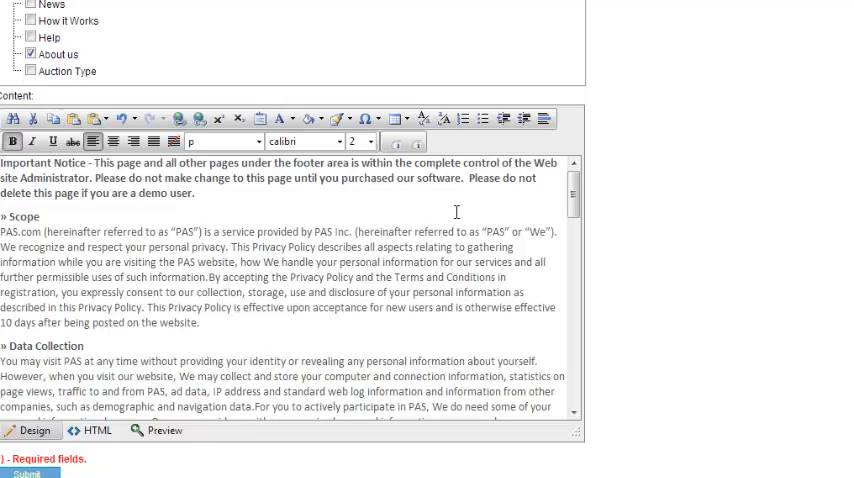
{"action": "left_click", "coordinate": [188, 192]}
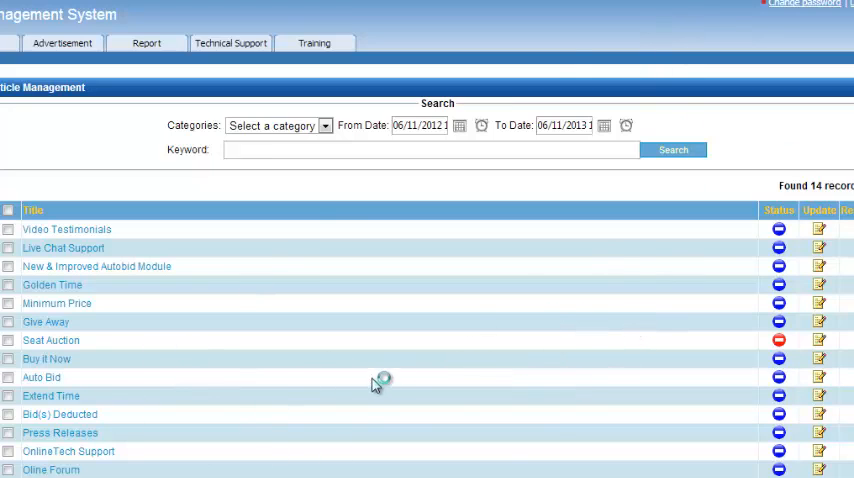
{"action": "mouse_move", "coordinate": [170, 468]}
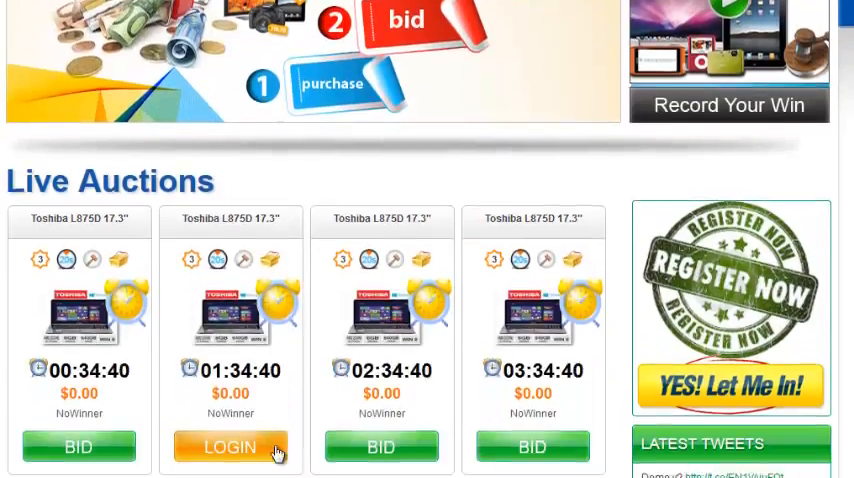
Step: Scroll the home page past Upcoming Auctions to the footer About Us and Privacy Policy links
{"action": "scroll", "scroll_direction": "down", "scroll_amount": 3}
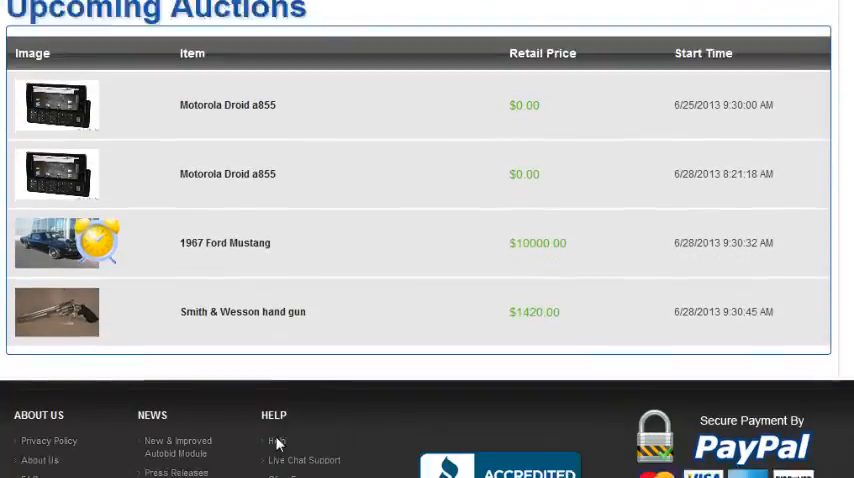
{"action": "scroll", "scroll_direction": "down", "scroll_amount": 3}
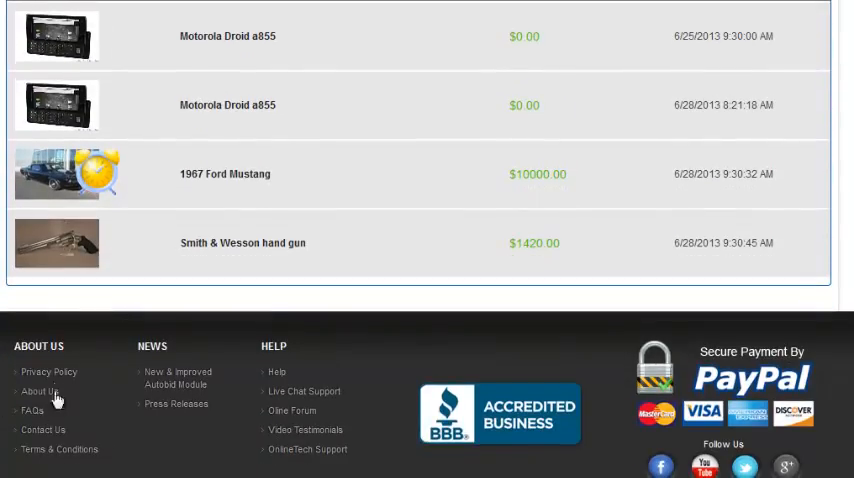
{"action": "mouse_move", "coordinate": [218, 448]}
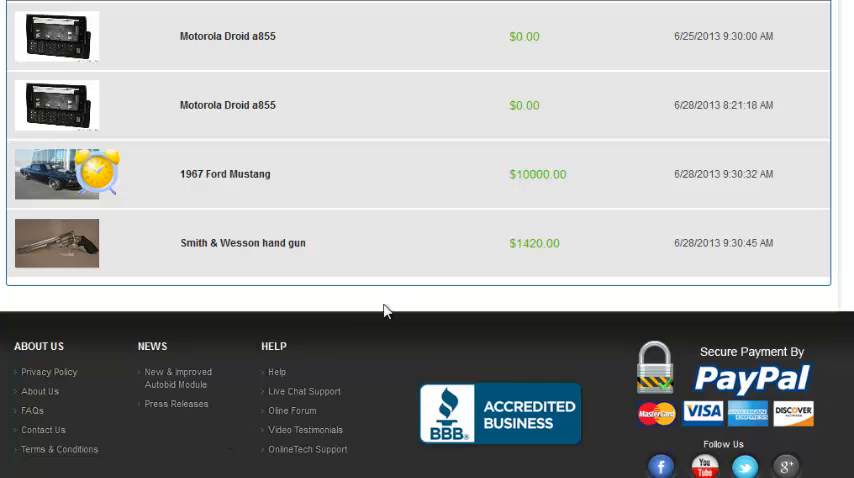
{"action": "mouse_move", "coordinate": [176, 466]}
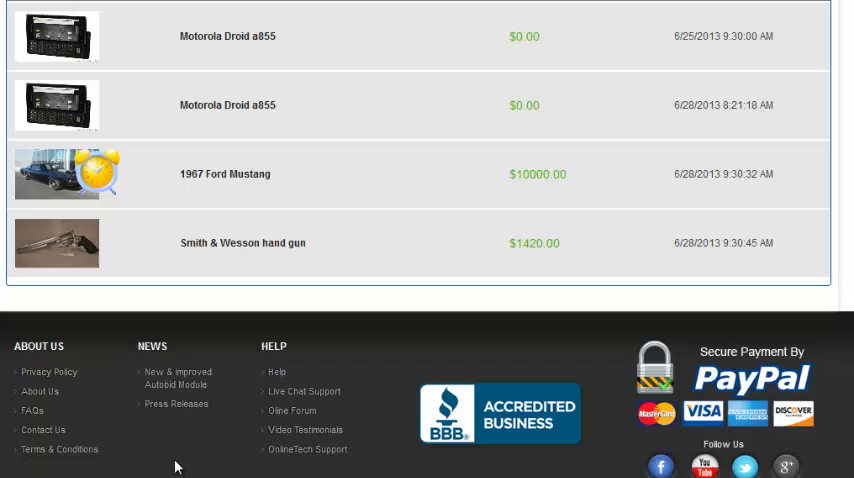